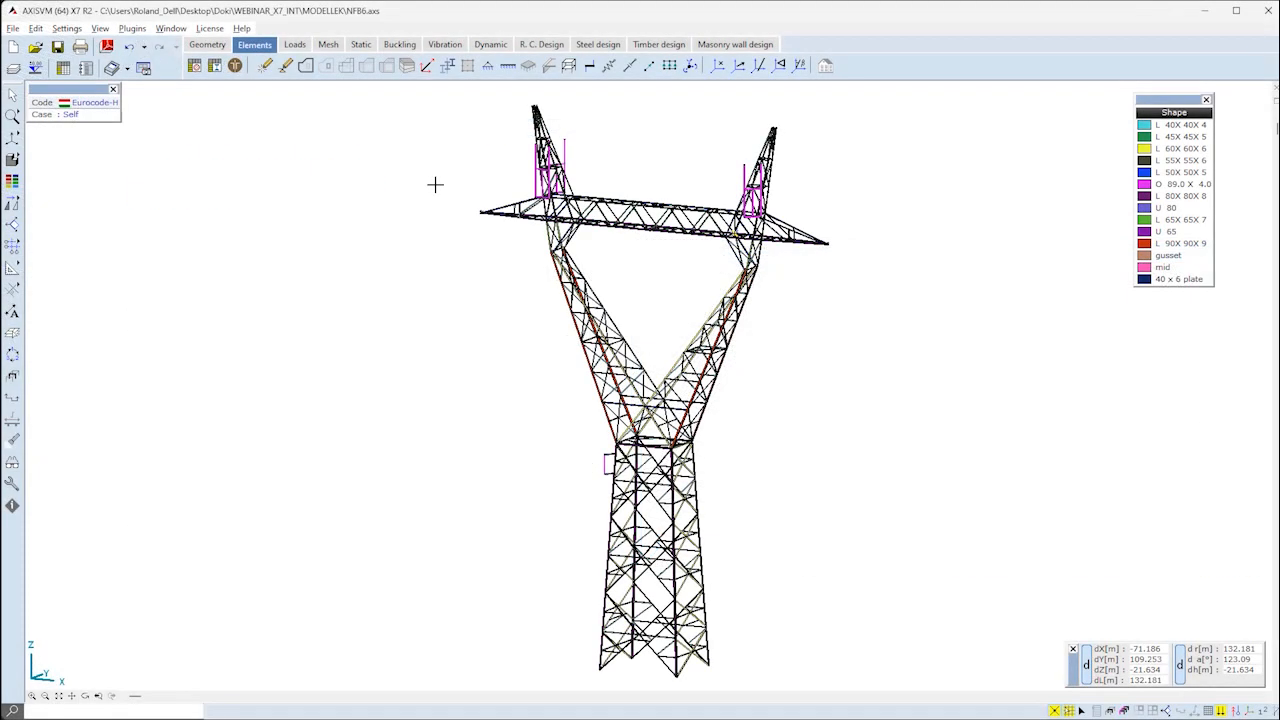
- Show load cases 1a, 4 f1 and wind antenna on the tower, then the buckling results
left_click(294, 44)
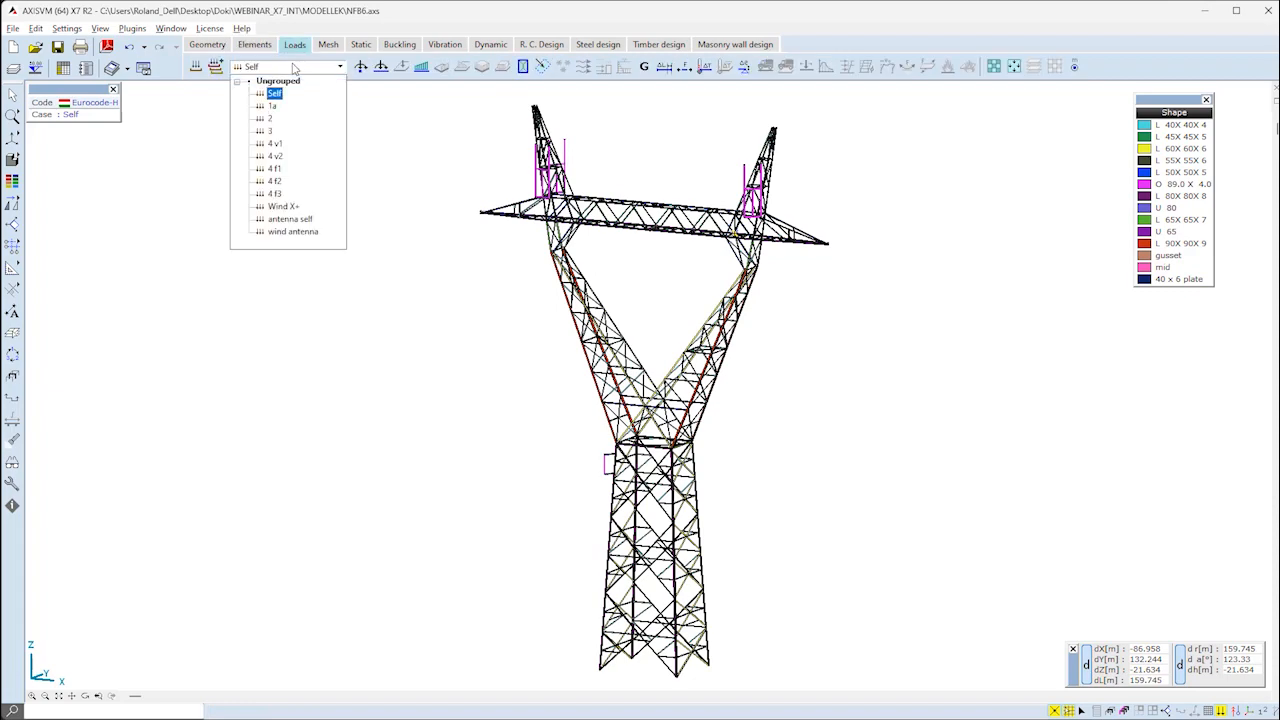
left_click(272, 105)
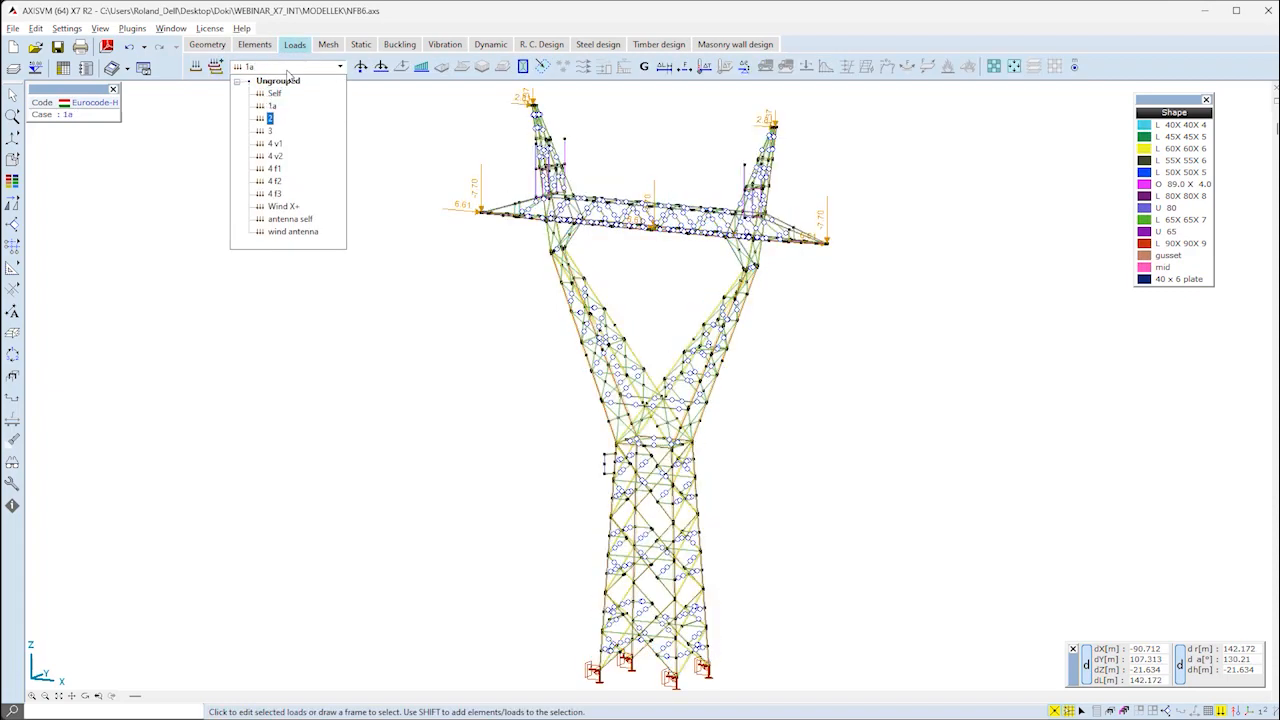
left_click(275, 181)
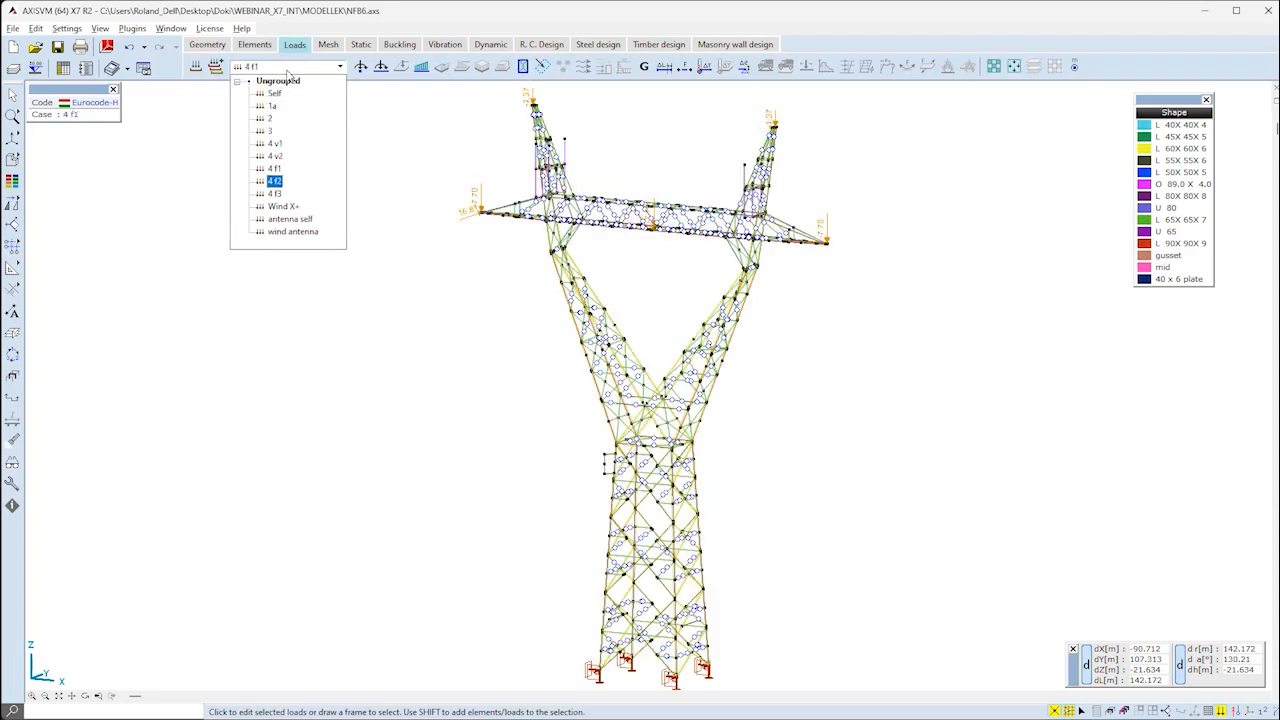
left_click(293, 231)
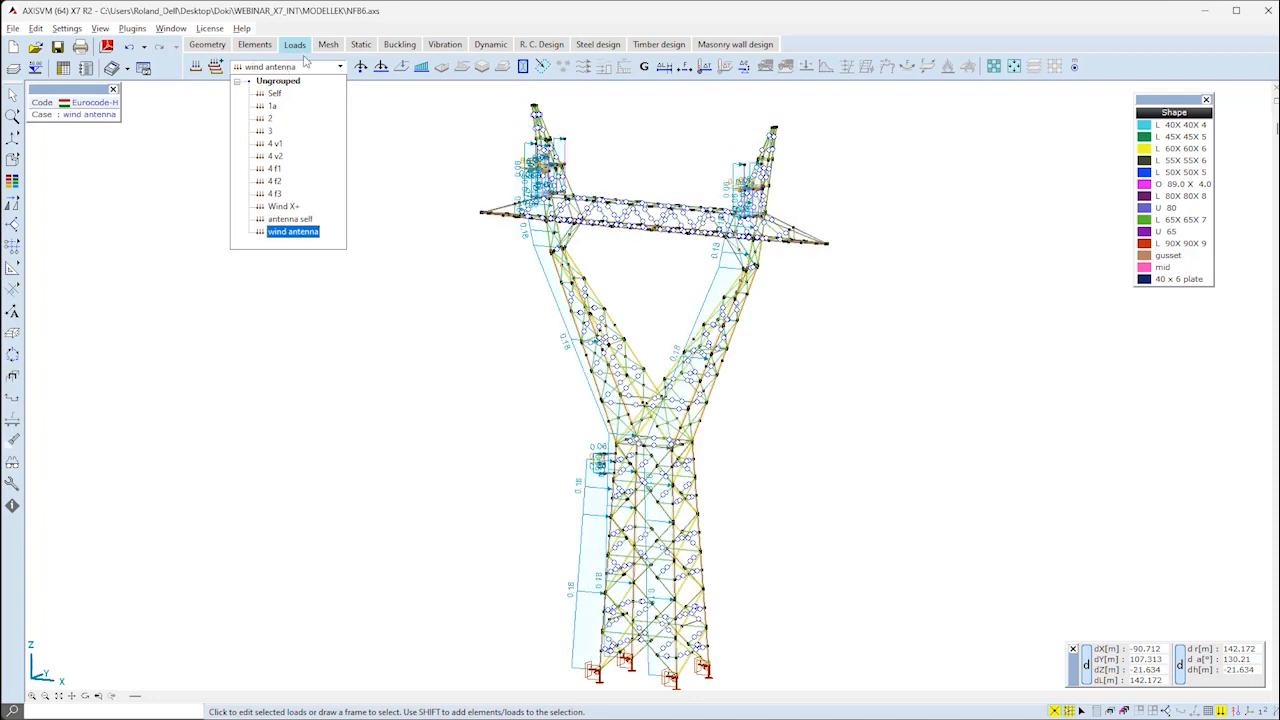
left_click(399, 44)
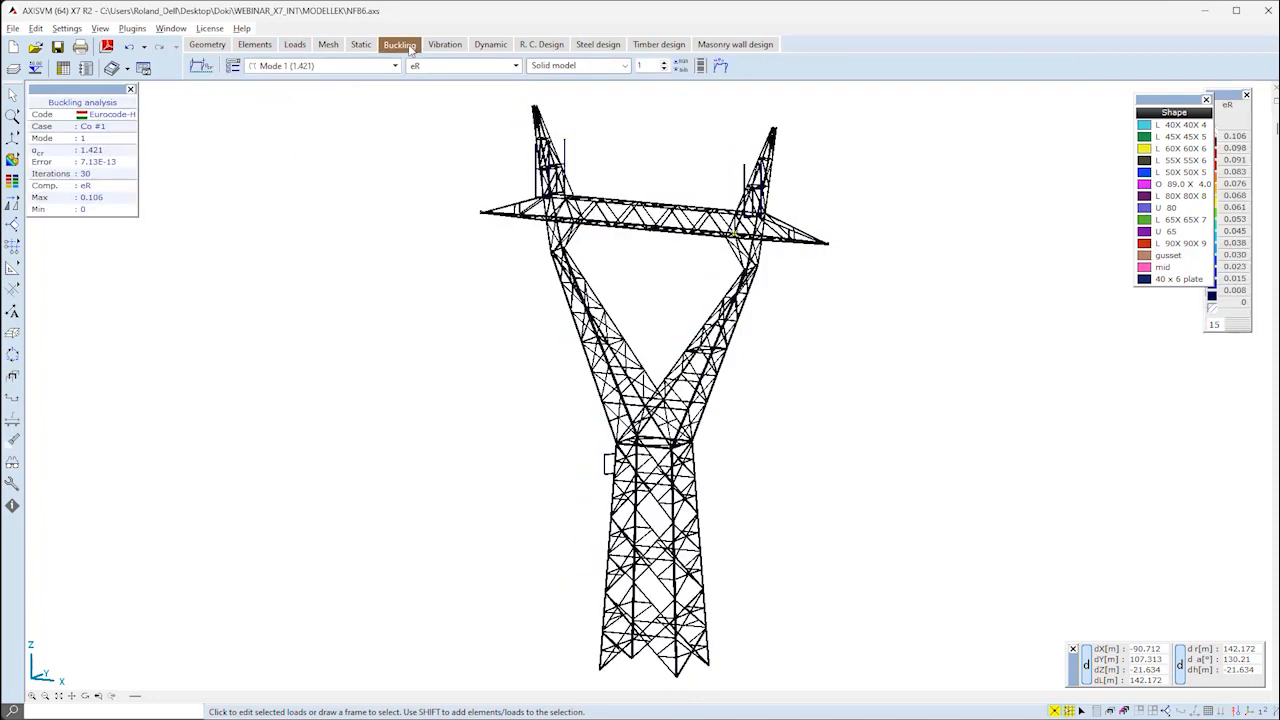
- Run the tower's buckling analysis for Co.#1 with 30 mode shapes
left_click(200, 66)
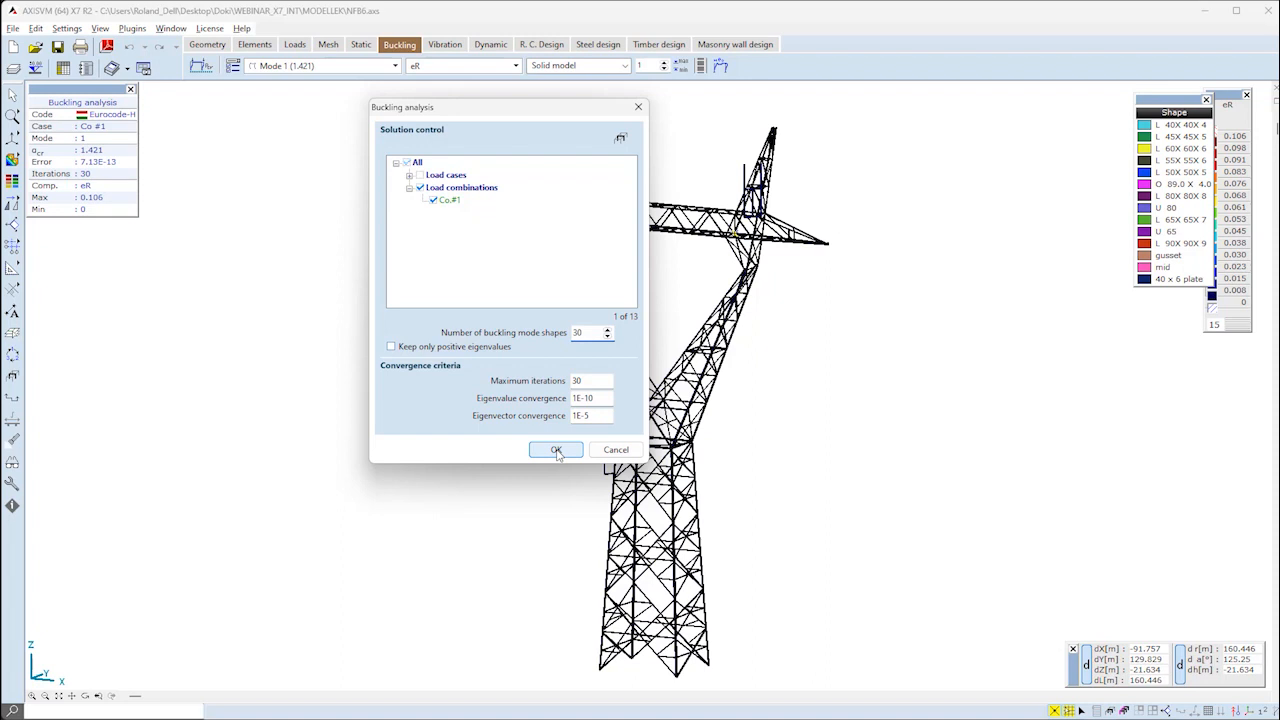
left_click(556, 449)
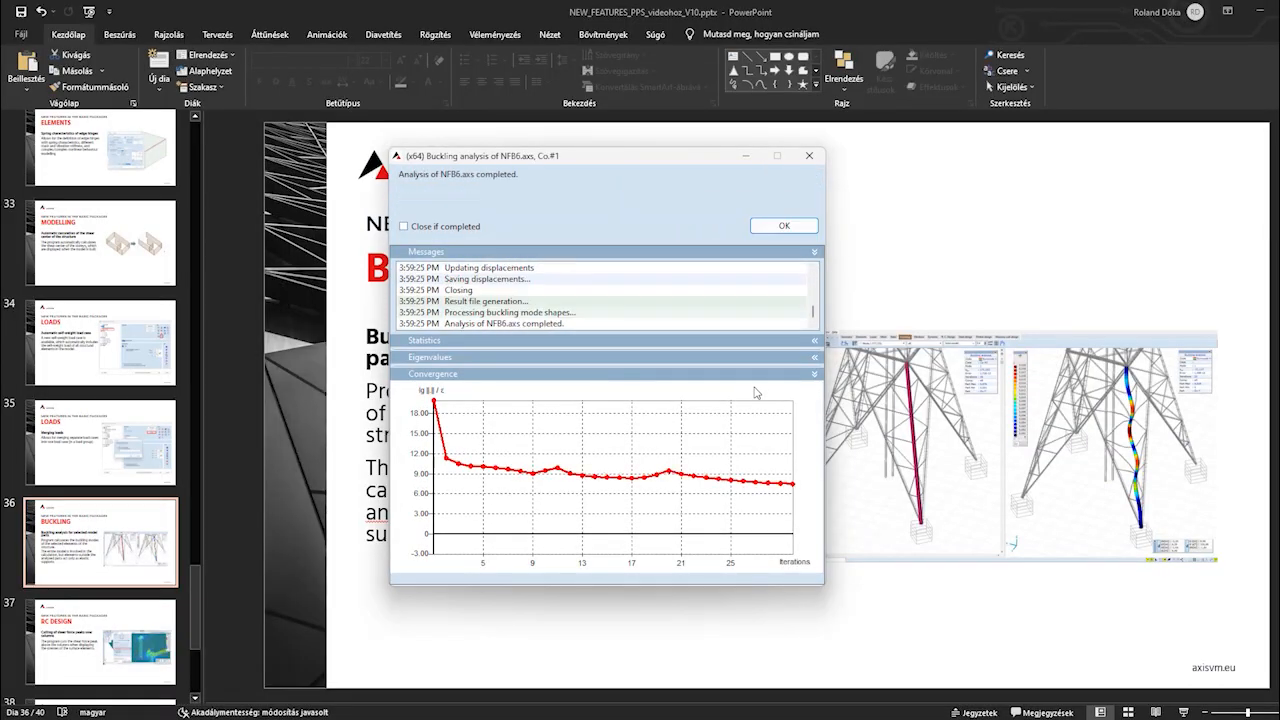
- Dismiss the finished analysis report to see Co #1 mode 1 (factor 1.421)
left_click(784, 225)
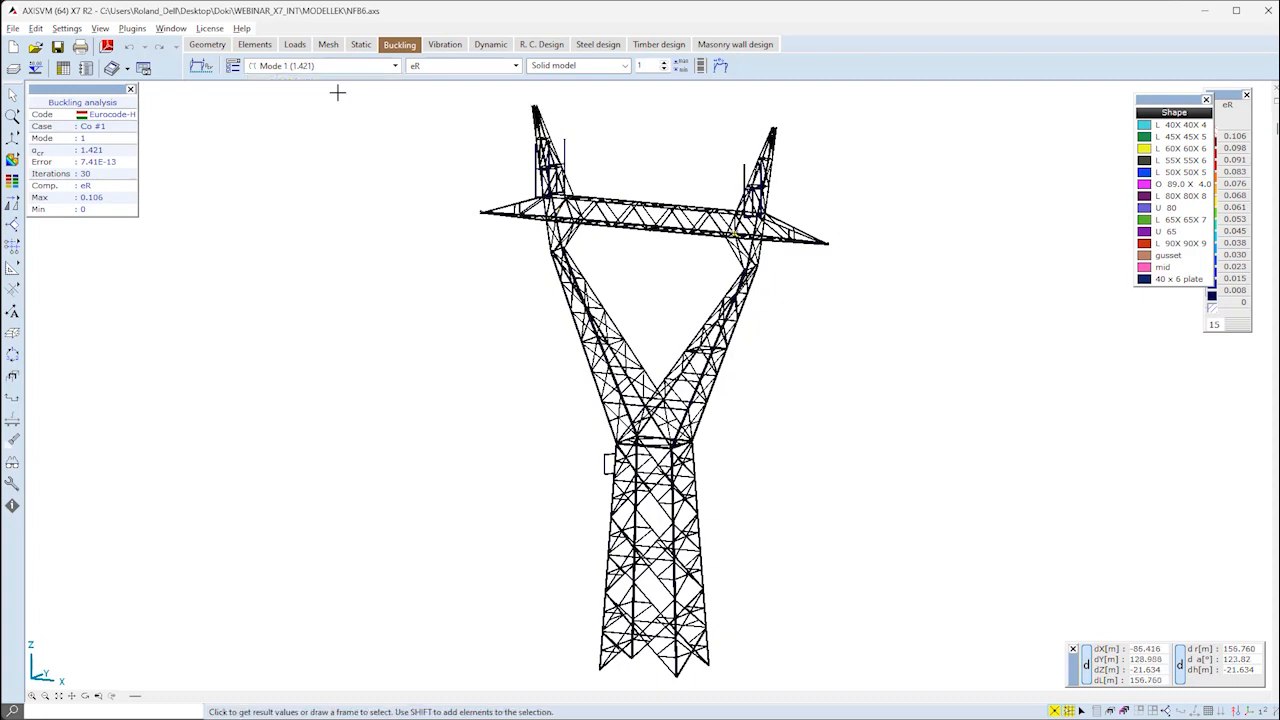
mouse_move(425, 113)
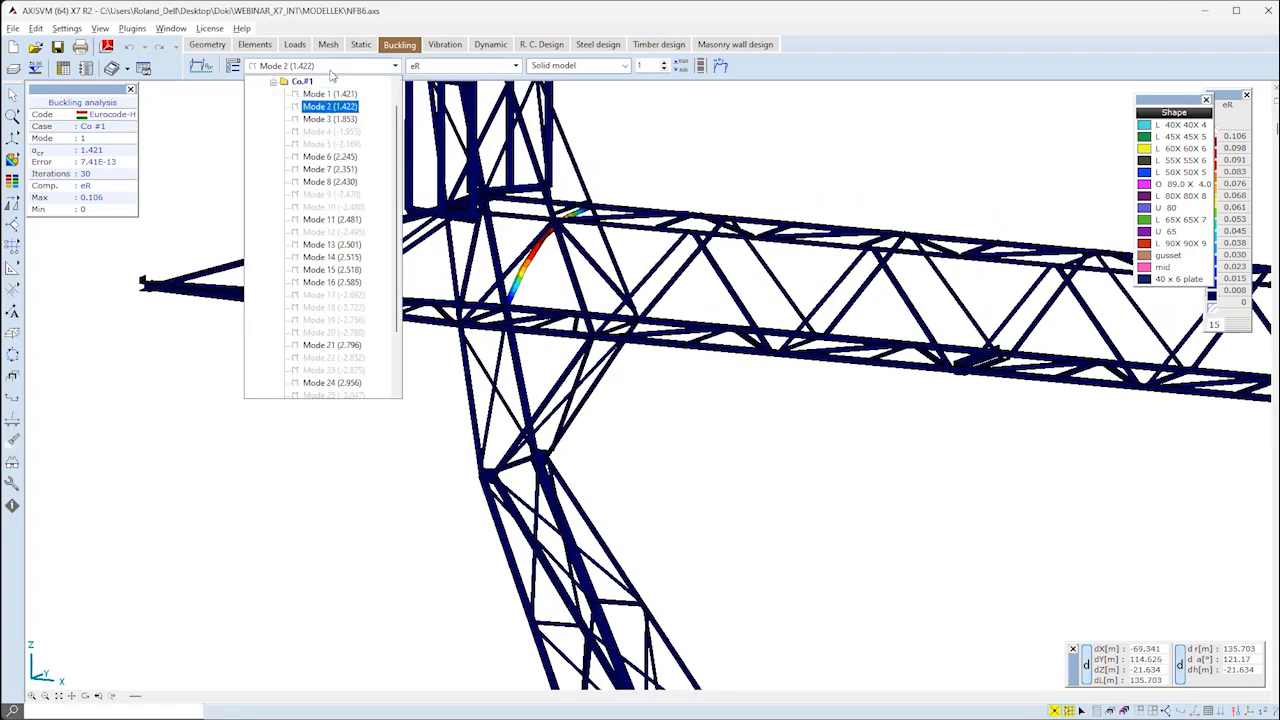
- Display buckling modes 2 and 3 on the crossarm, then modes 26 and 24 on the leg
left_click(331, 119)
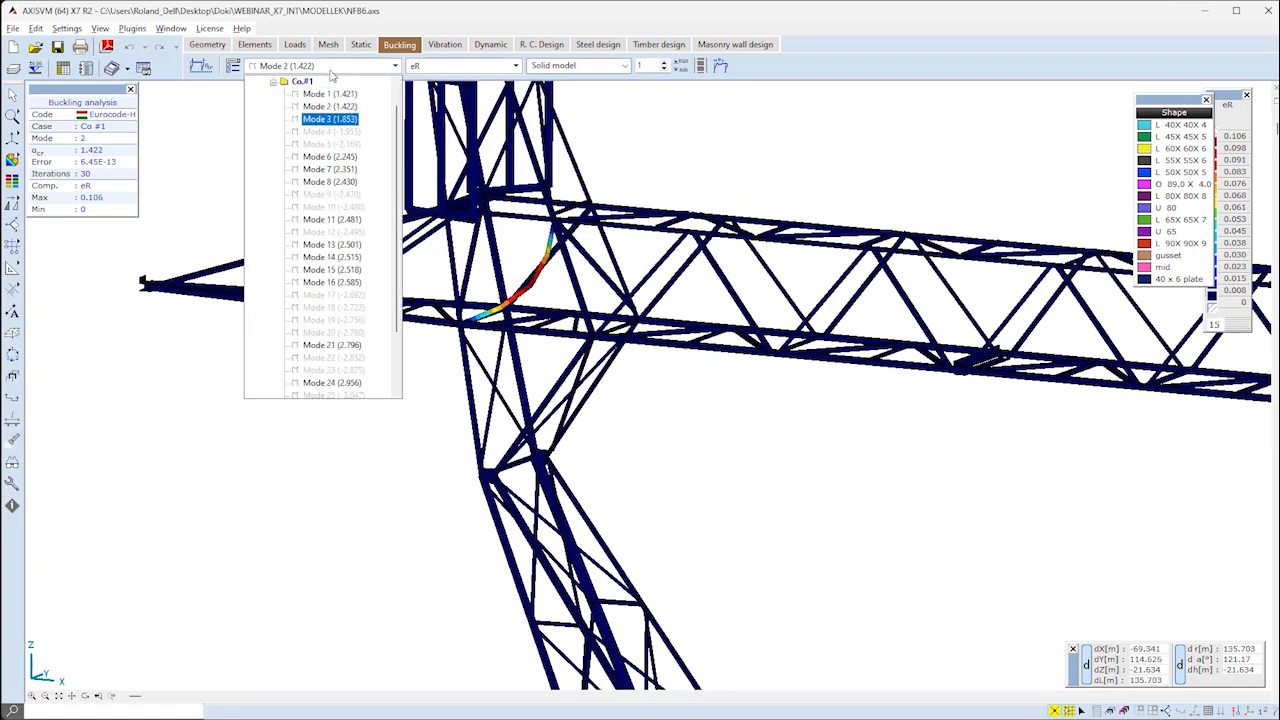
left_click(330, 119)
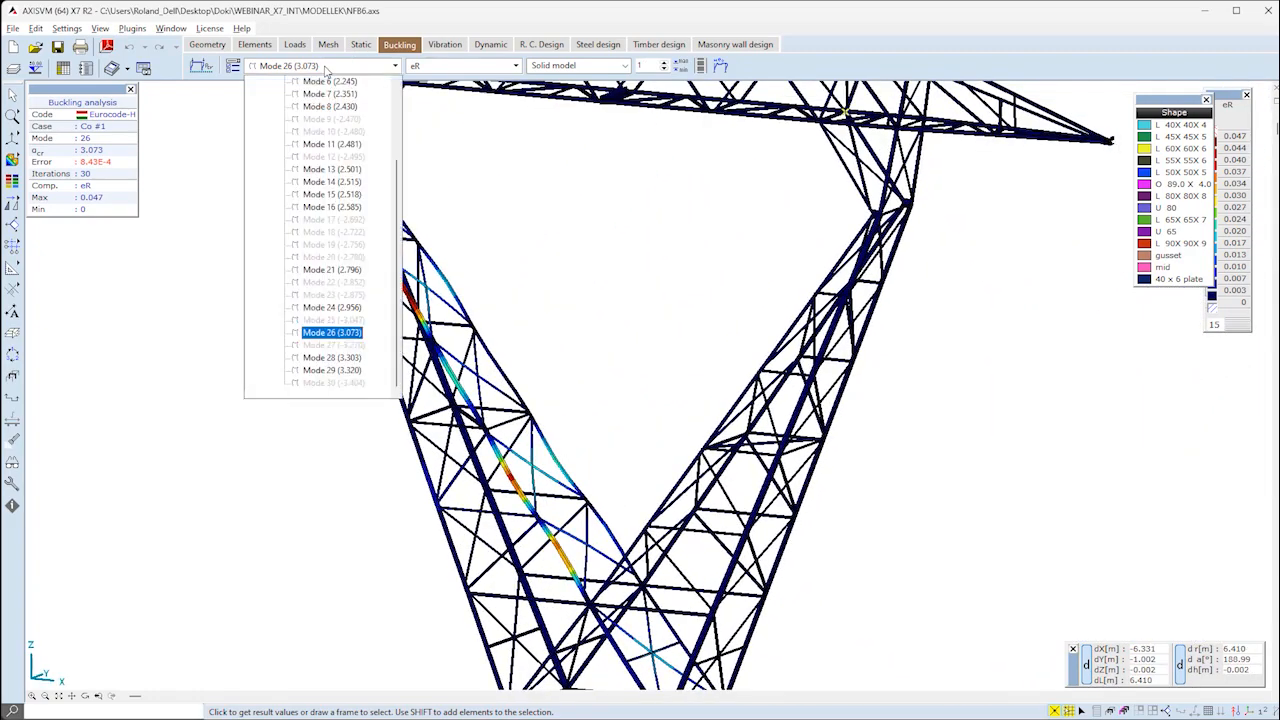
left_click(332, 307)
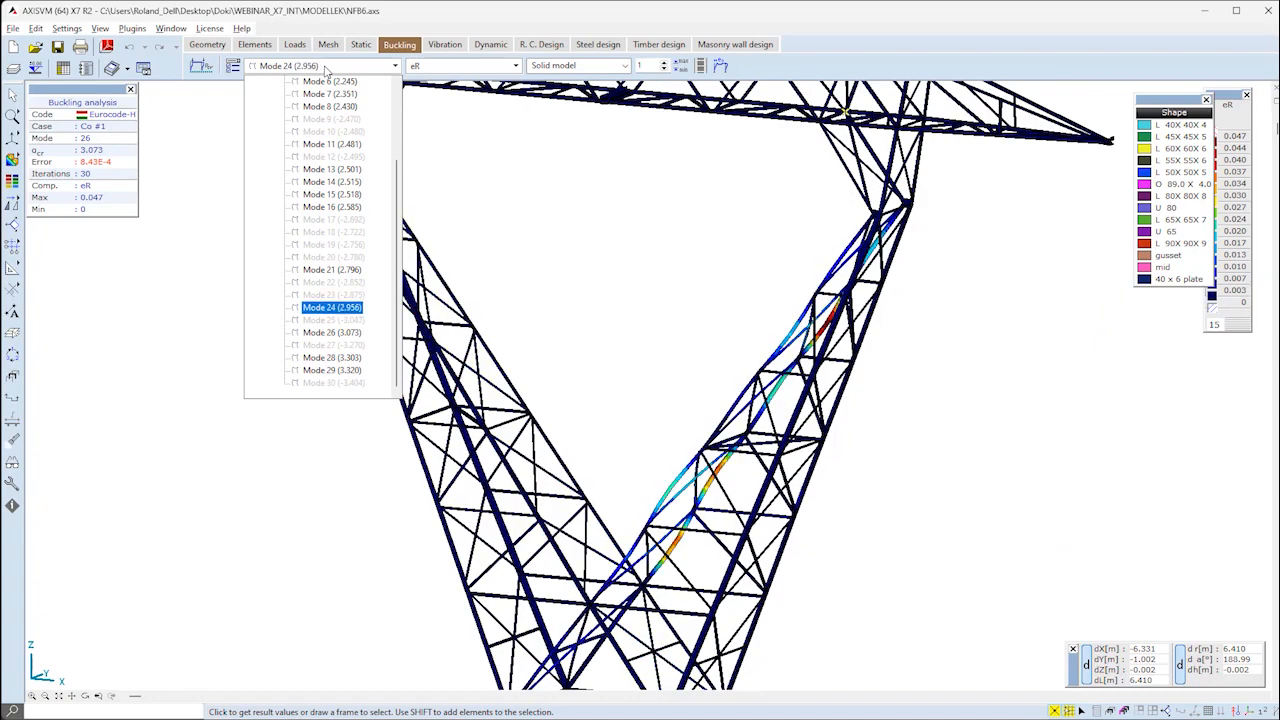
left_click(254, 43)
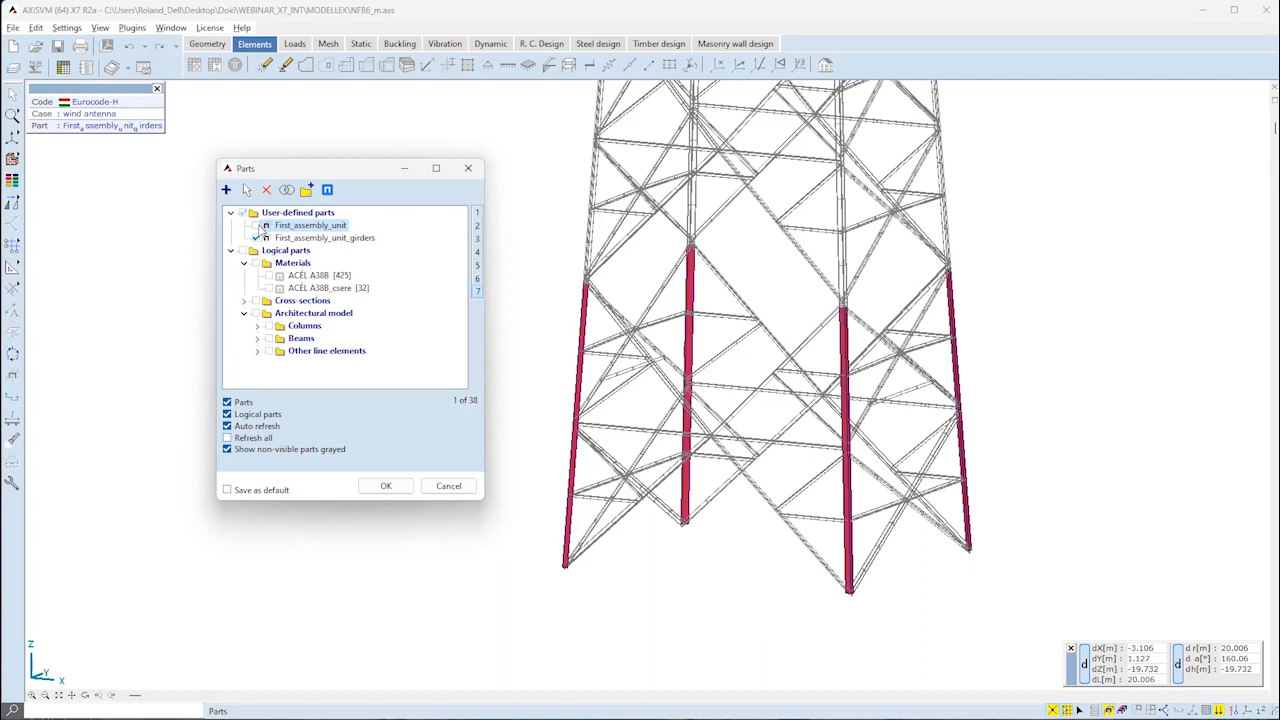
- Turn on the First_assembly_unit and First_assembly_unit_girders user-defined parts in the Parts dialog
left_click(259, 238)
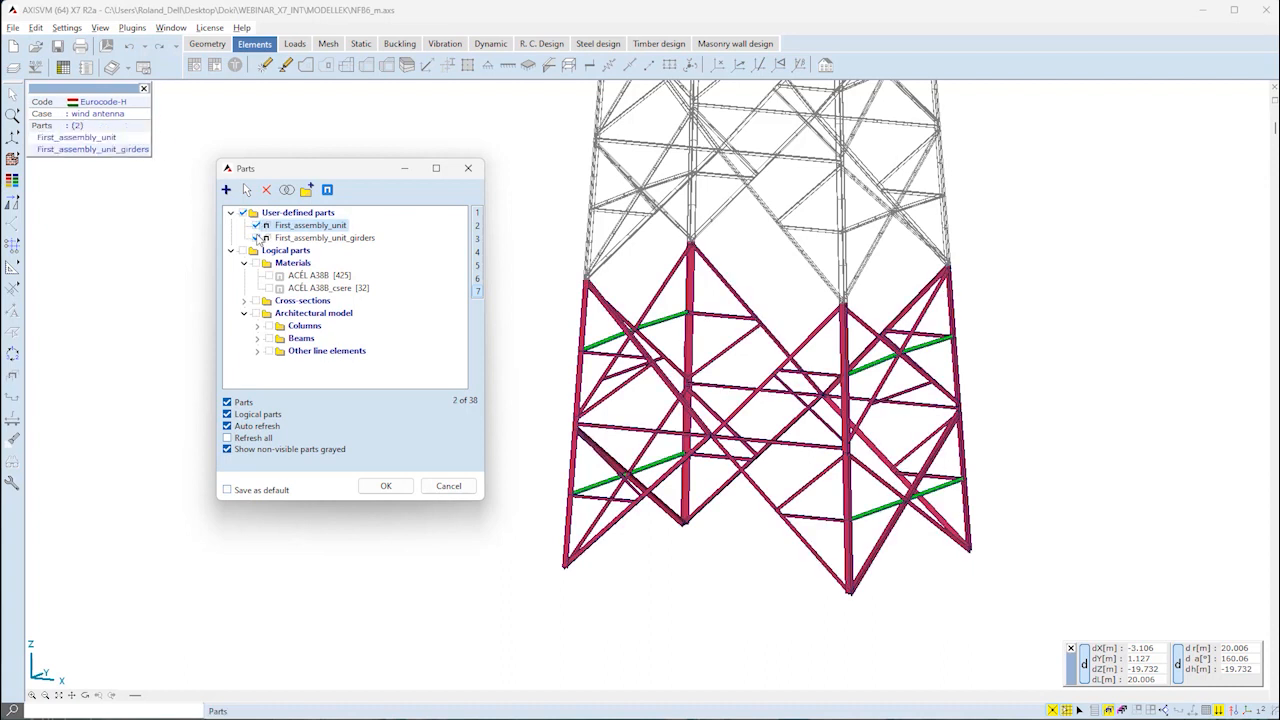
left_click(322, 237)
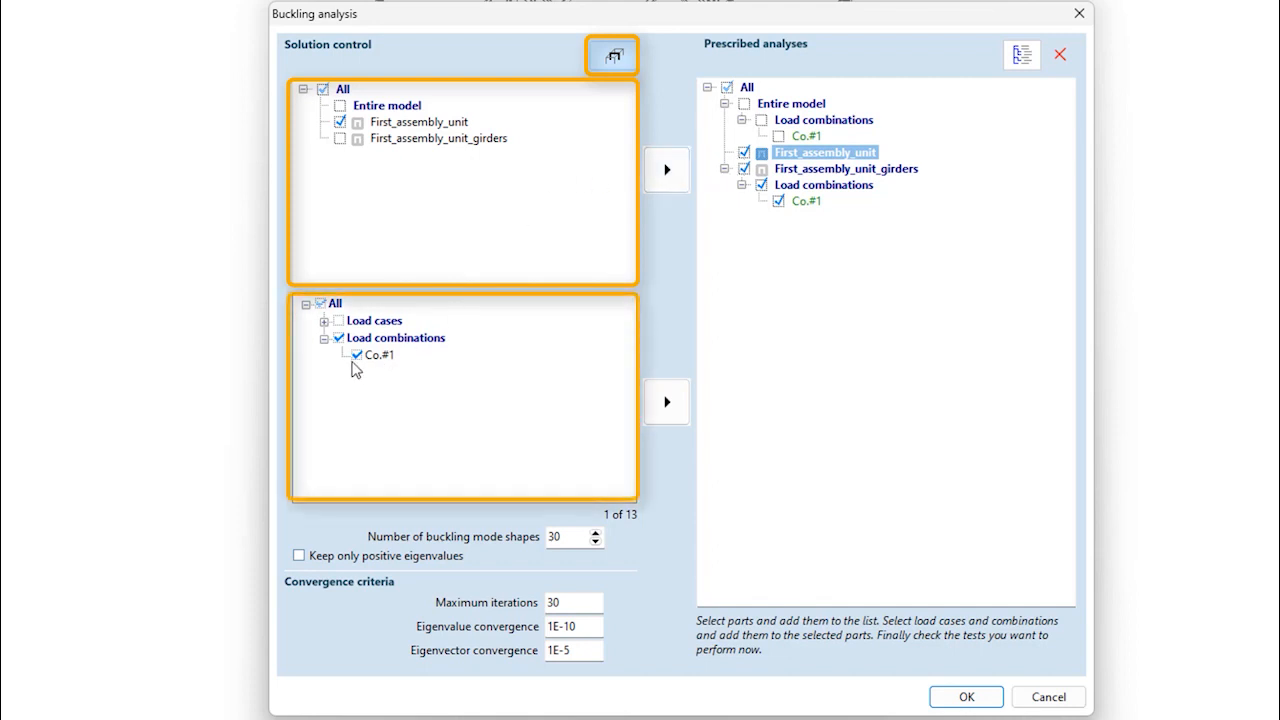
- Add Co.#1 as a prescribed analysis for First_assembly_unit and run the part analyses
left_click(667, 402)
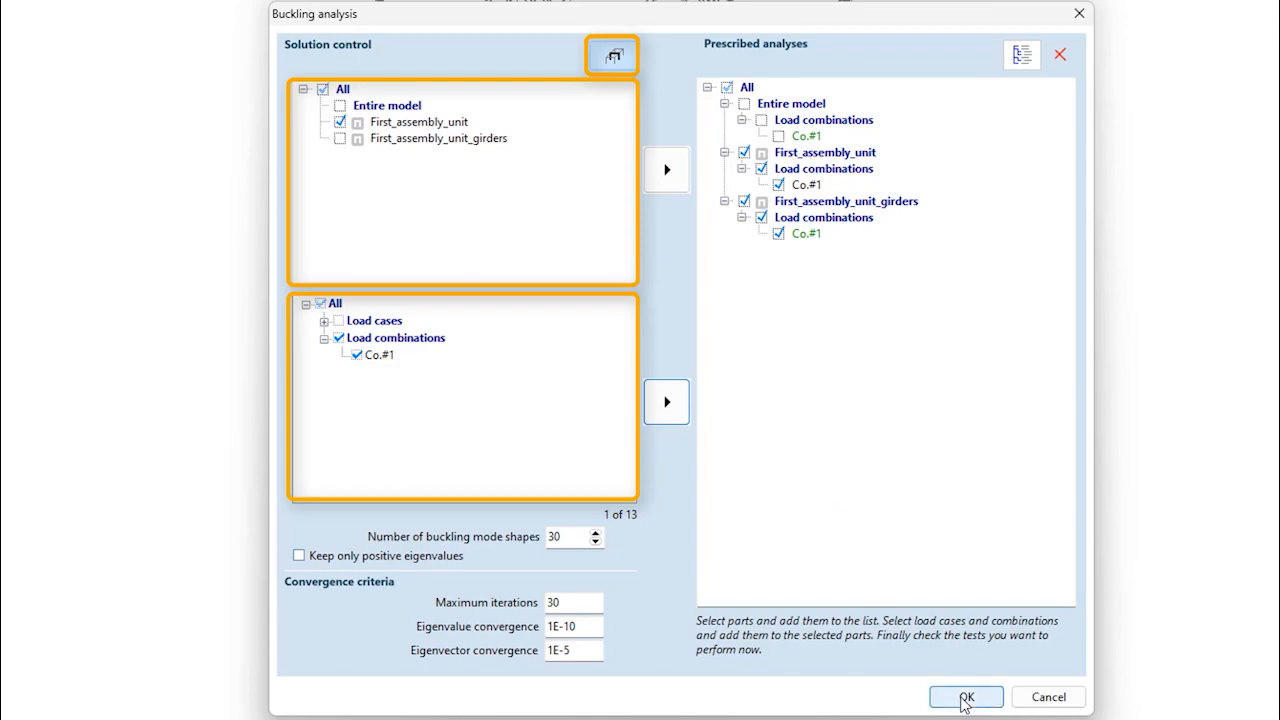
left_click(964, 697)
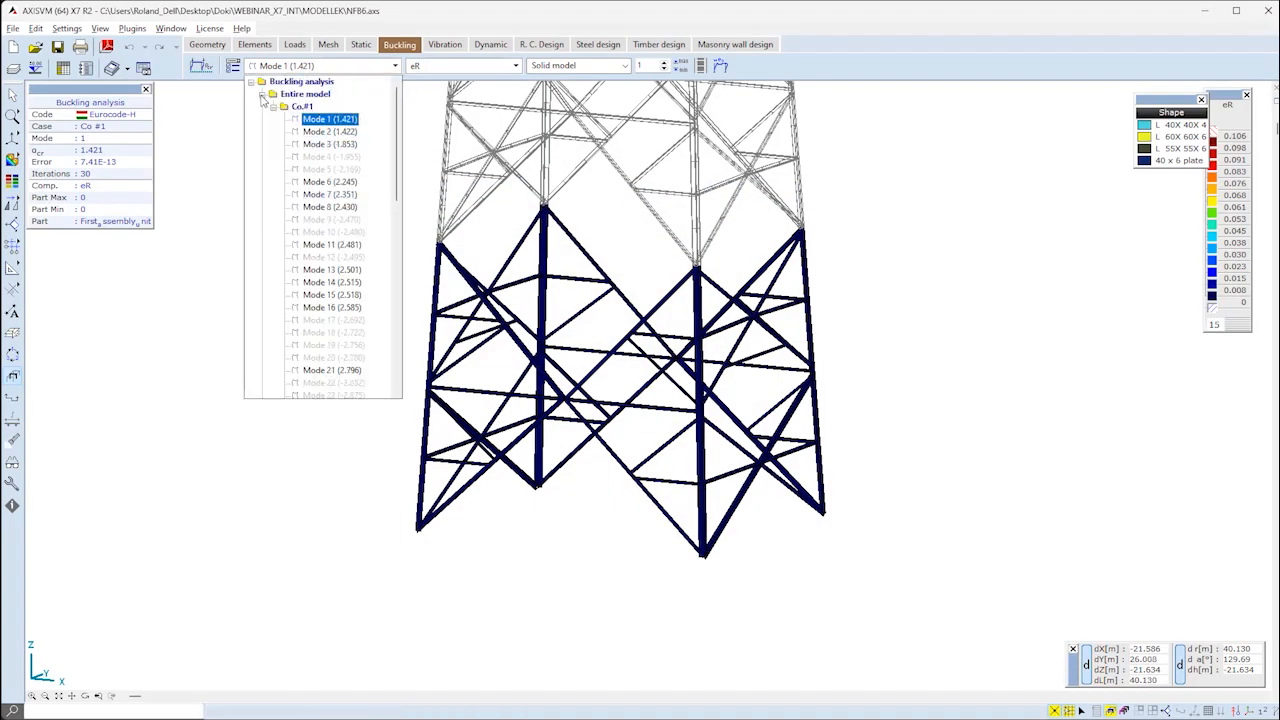
- Under First_assembly_unit > Co.#1, display buckling modes 1, 3, 5 and 9
left_click(262, 106)
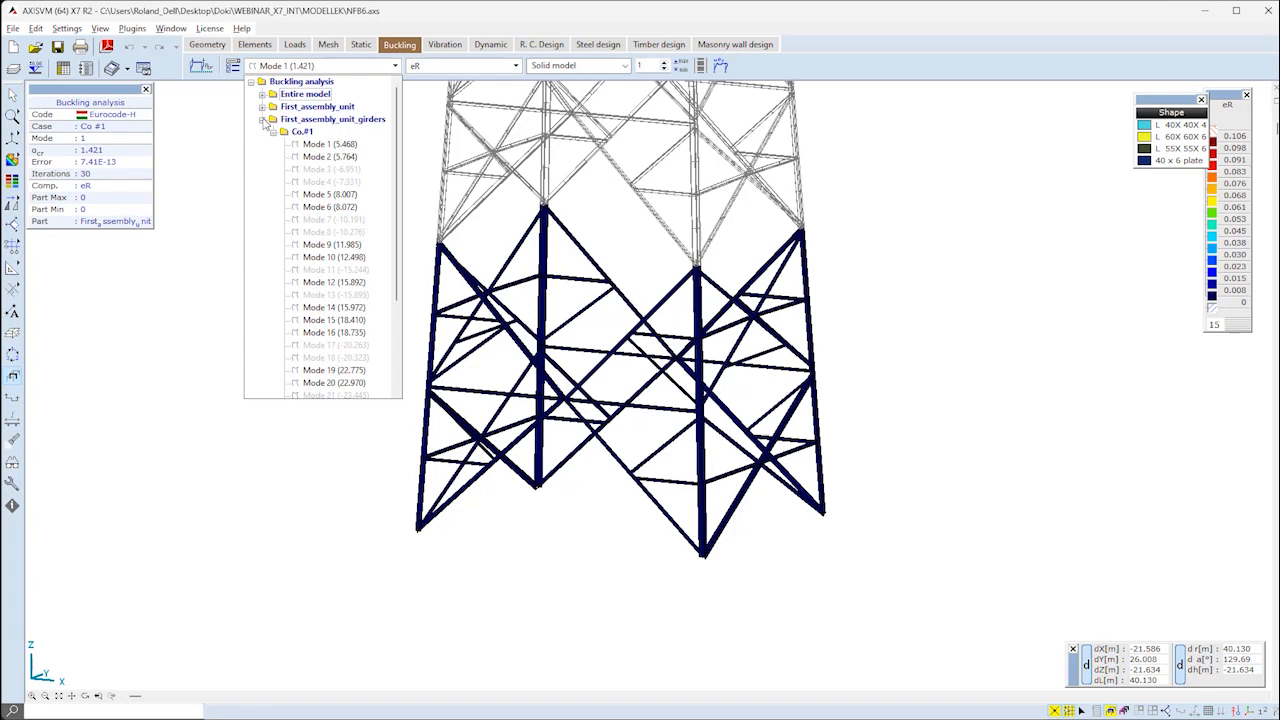
left_click(262, 119)
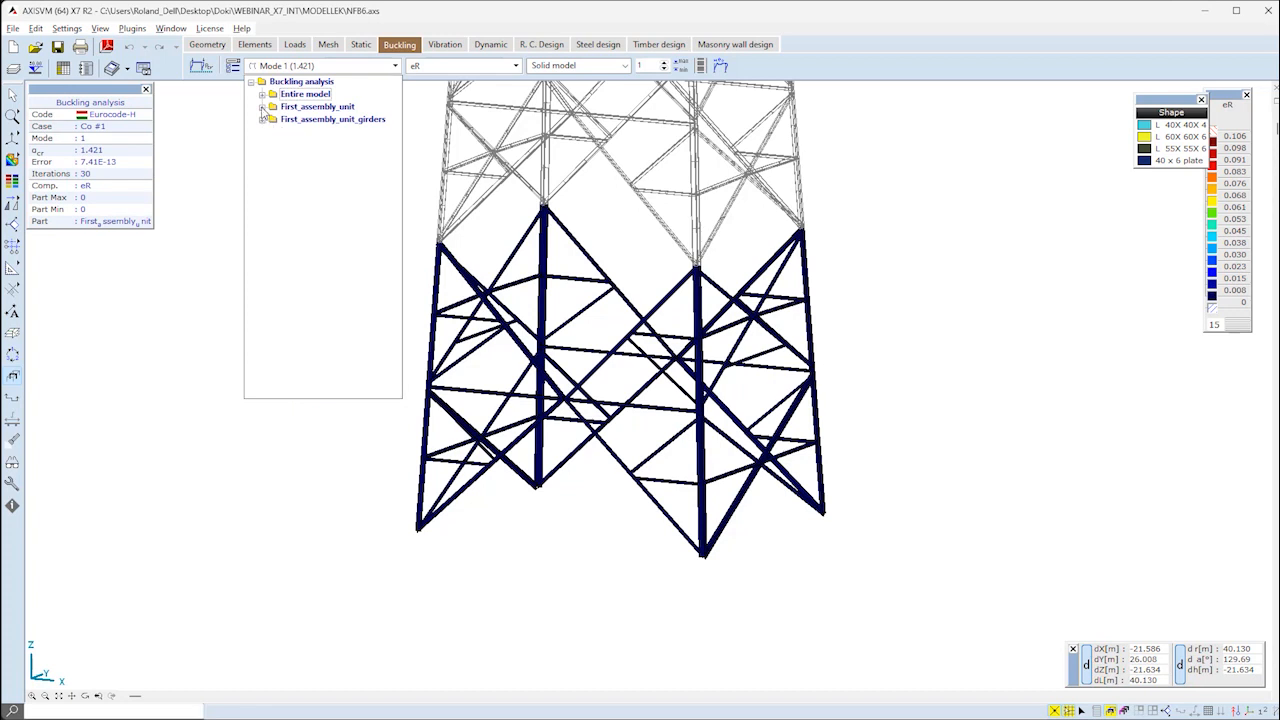
left_click(262, 119)
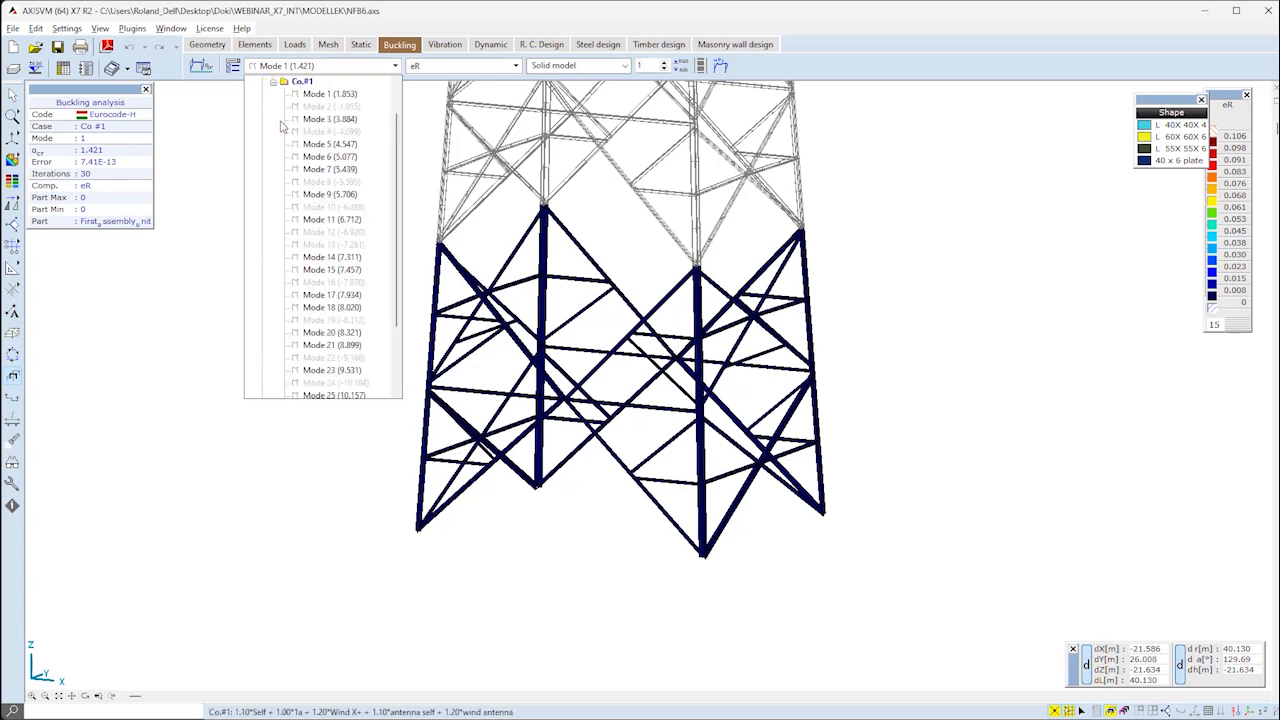
left_click(330, 93)
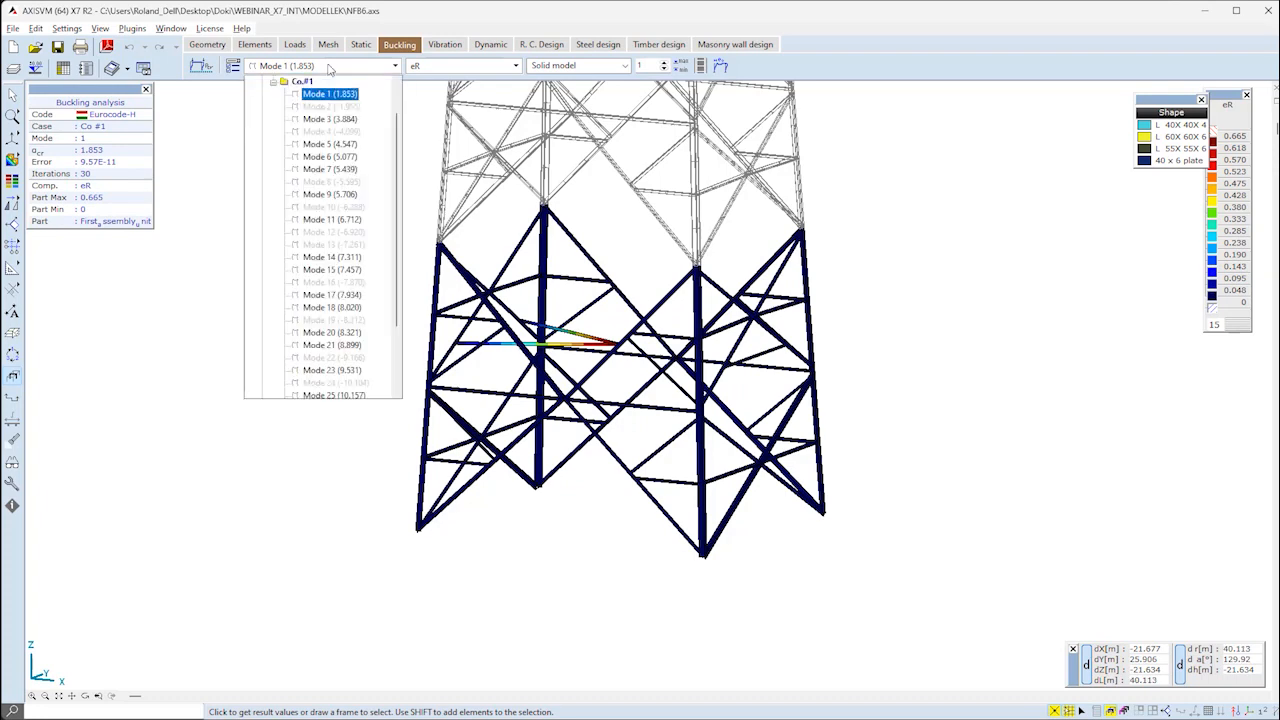
left_click(330, 144)
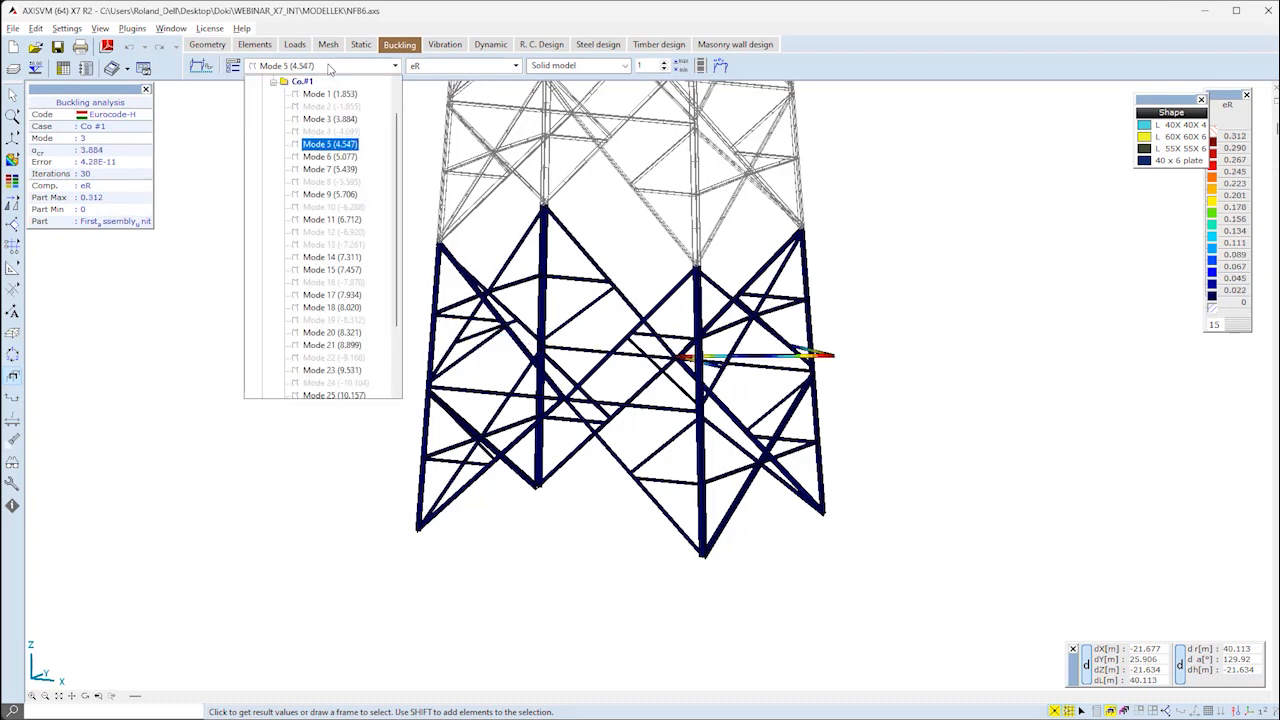
left_click(330, 156)
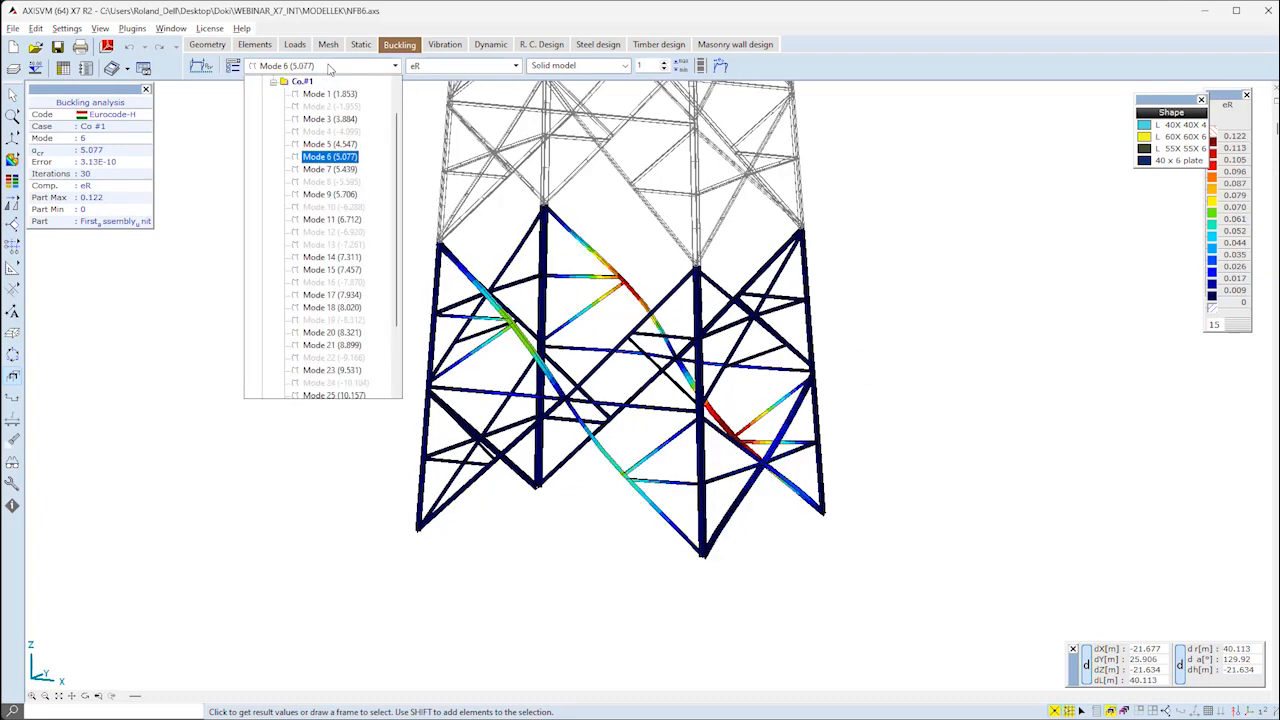
left_click(330, 194)
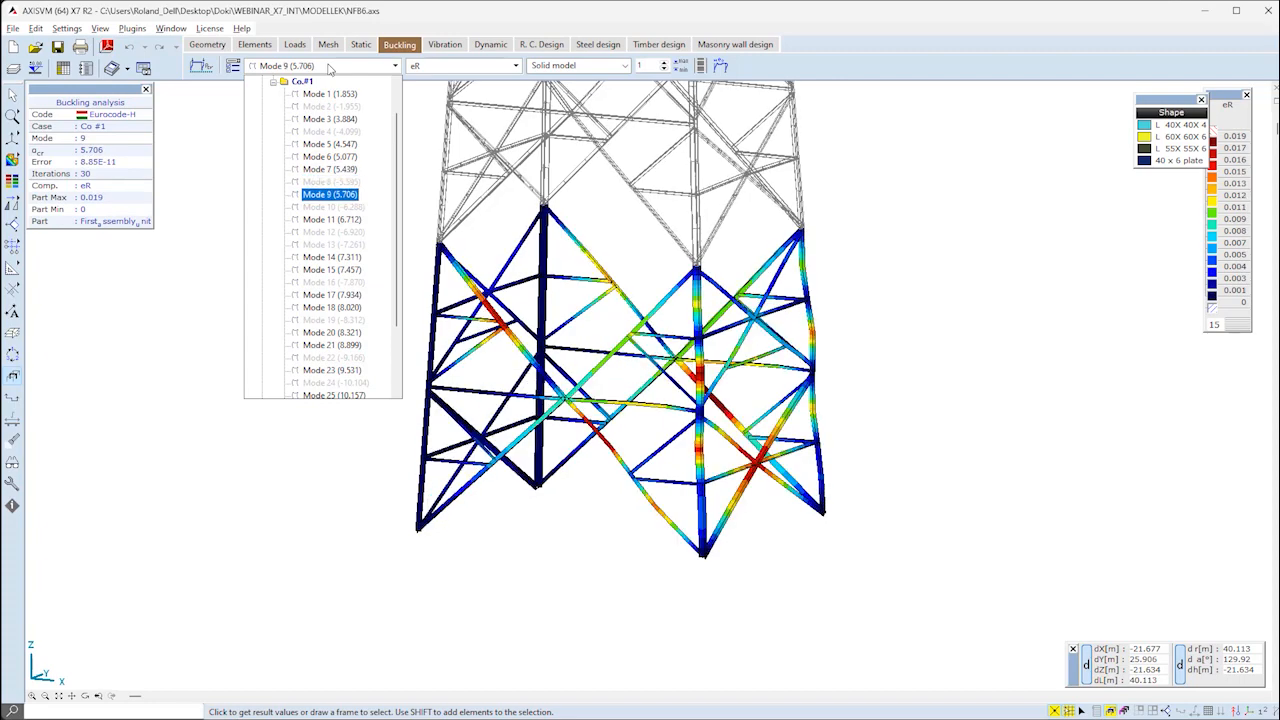